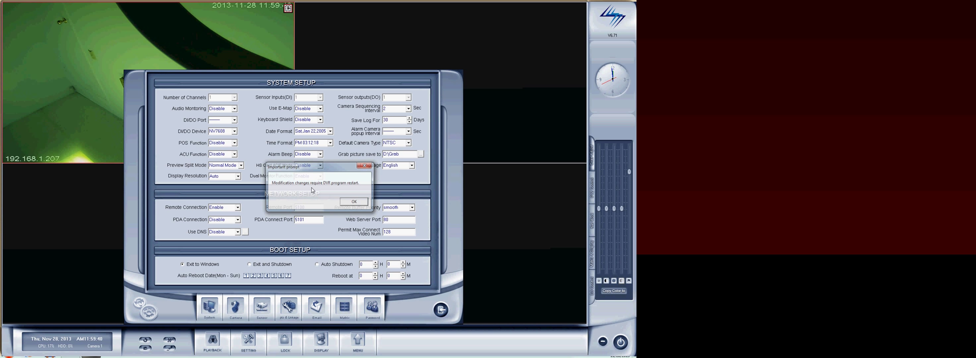
Acknowledge the restart notice and save the enabled Dual Monitor Function, returning to live view
click(354, 200)
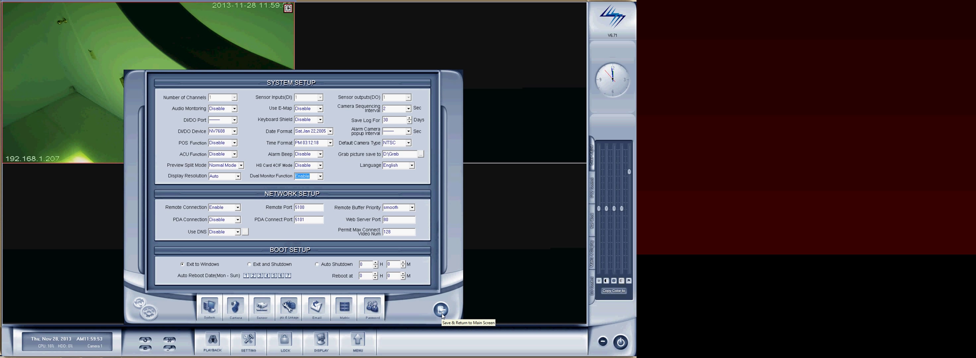
click(441, 310)
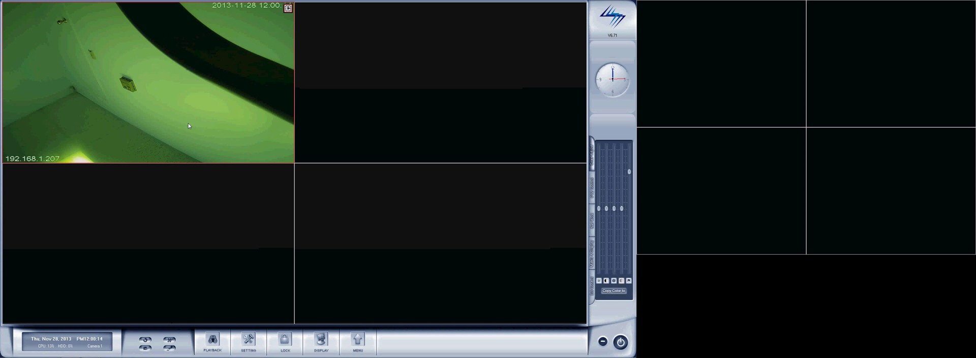
Reach Dual Monitor Setup from the live view's right-click menu, opening PC Decoder Setup
right_click(189, 125)
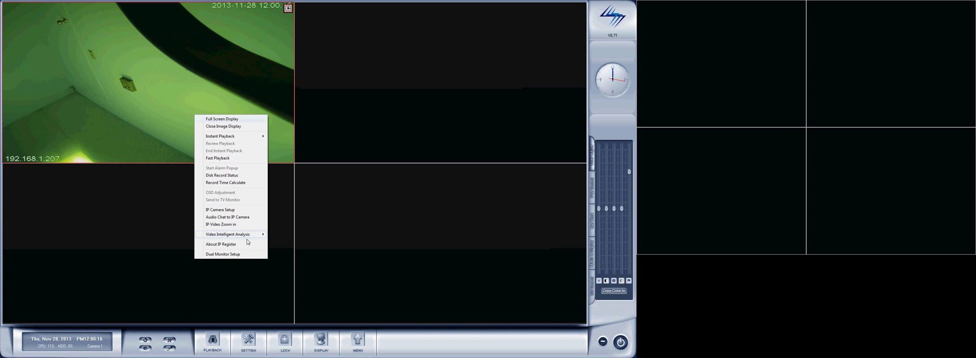
mouse_move(228, 254)
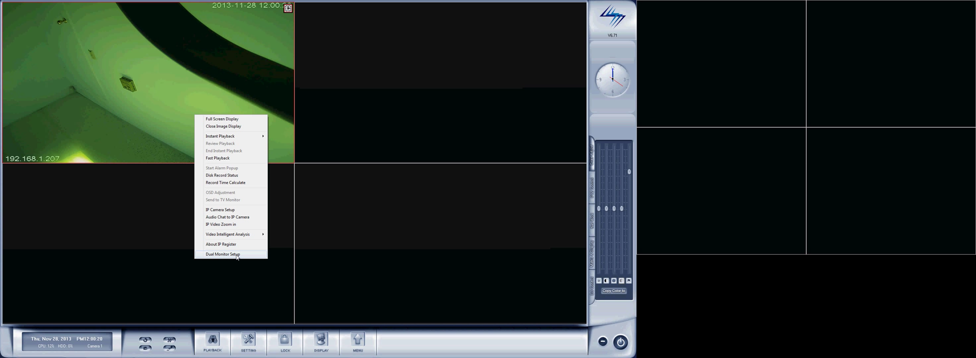
mouse_move(244, 318)
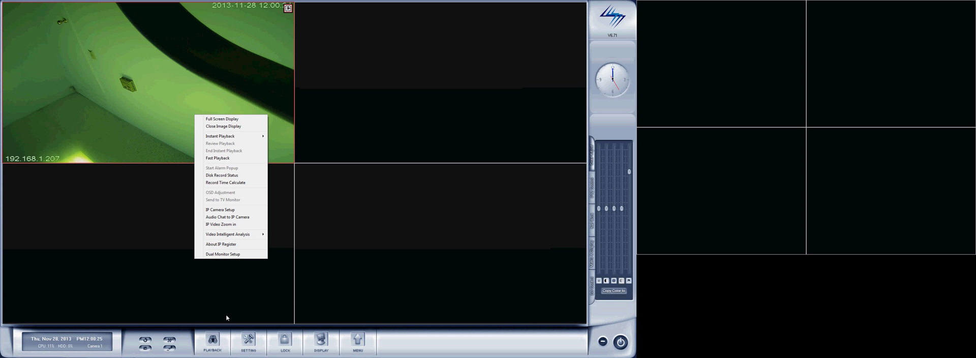
mouse_move(205, 269)
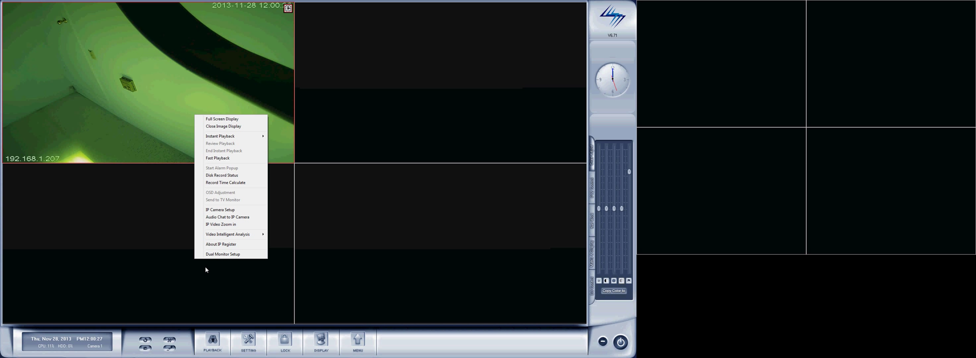
mouse_move(216, 272)
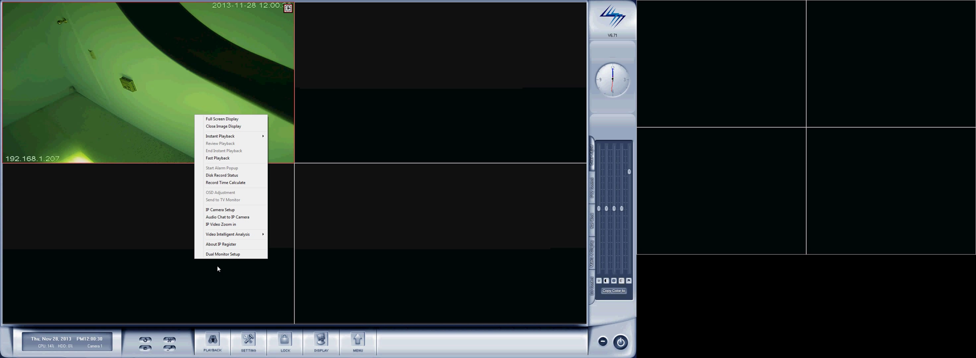
mouse_move(235, 257)
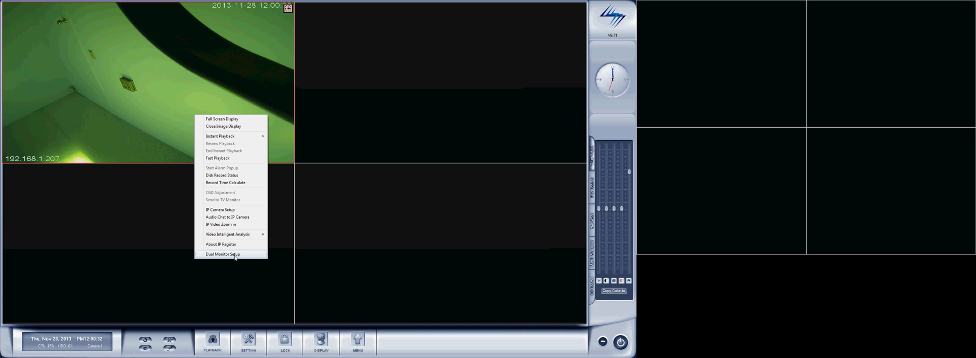
click(223, 254)
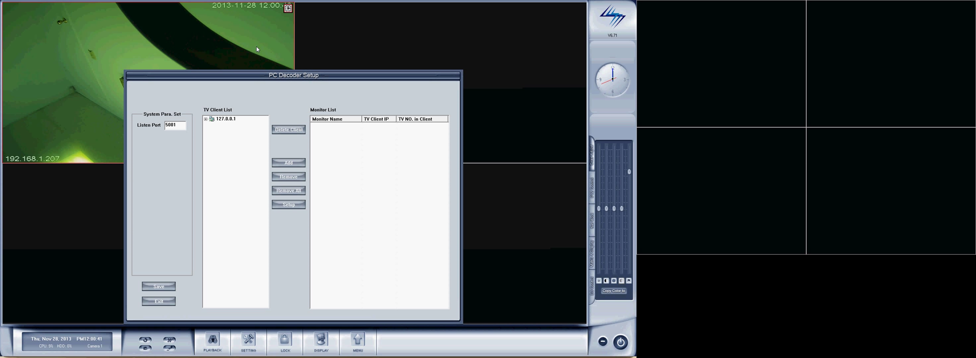
Add the local client 127.0.0.1's TV:2 output to the monitor list and enter its setup
click(206, 119)
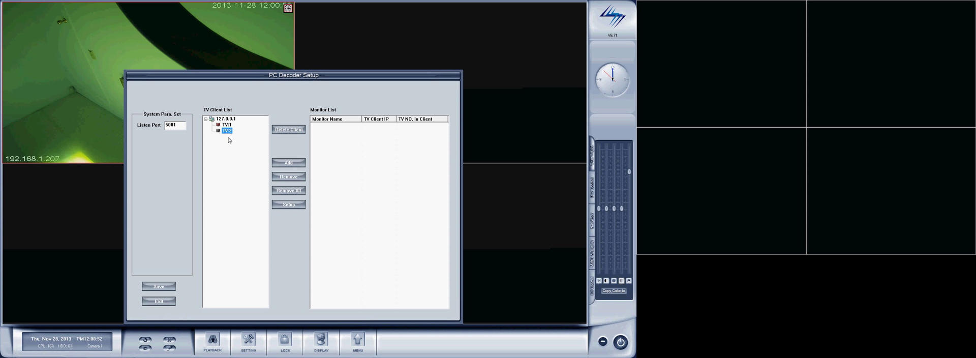
click(288, 162)
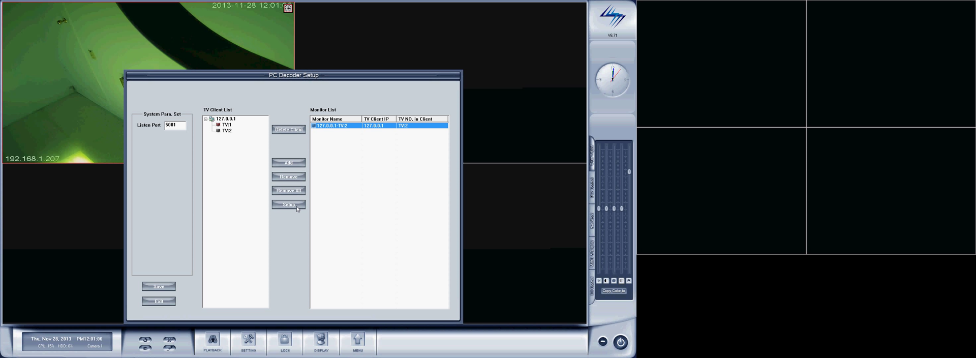
click(288, 205)
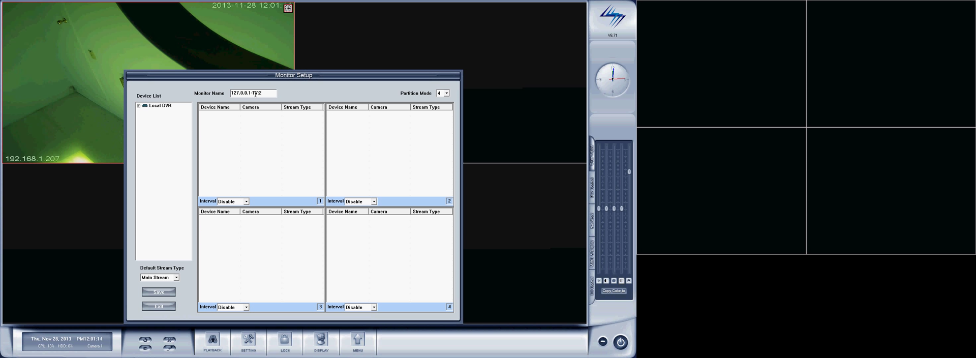
Place camera 192.168.1.207 from Local DVR into all four TV:2 partitions on the main stream
triple_click(252, 92)
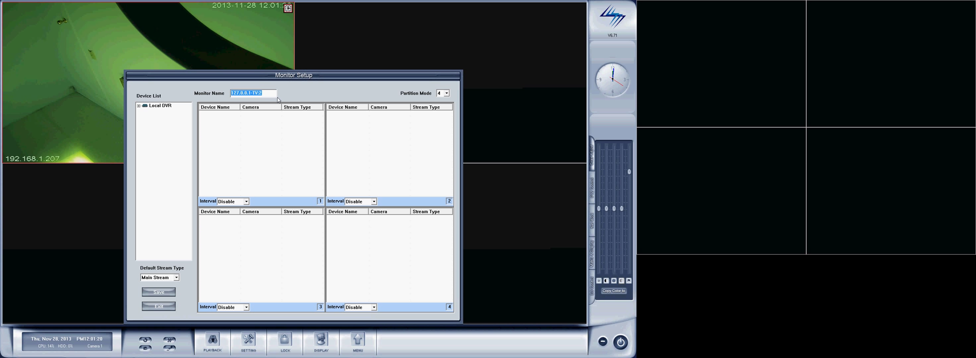
click(445, 92)
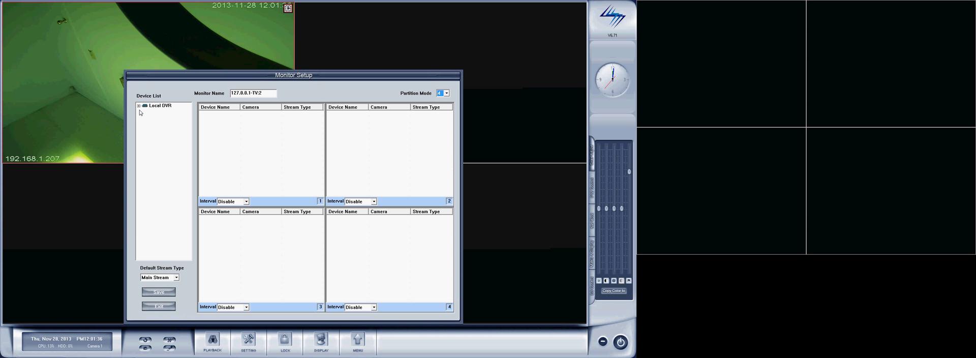
click(139, 105)
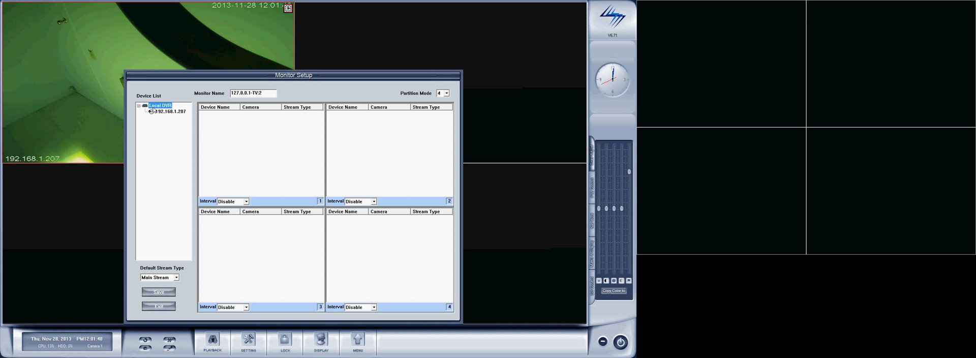
mouse_move(175, 232)
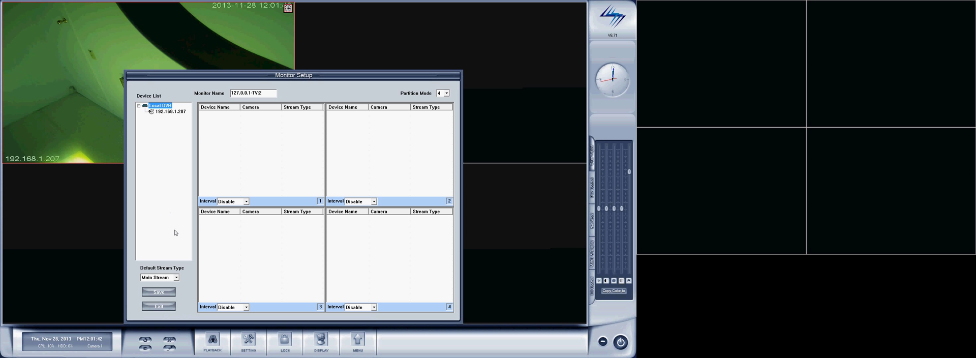
click(171, 111)
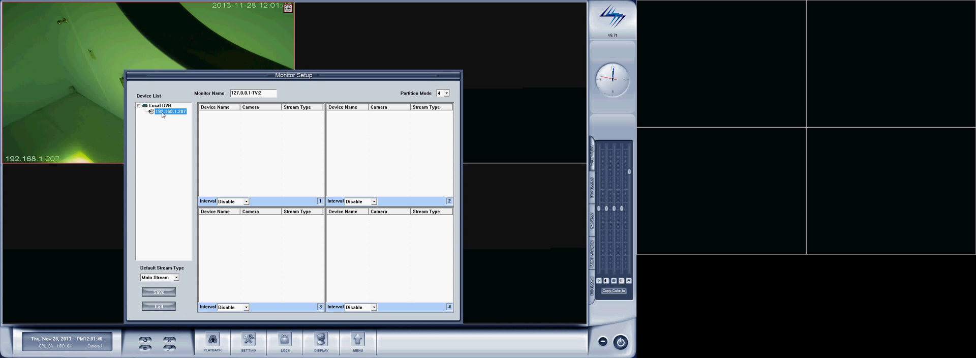
drag(169, 111, 299, 180)
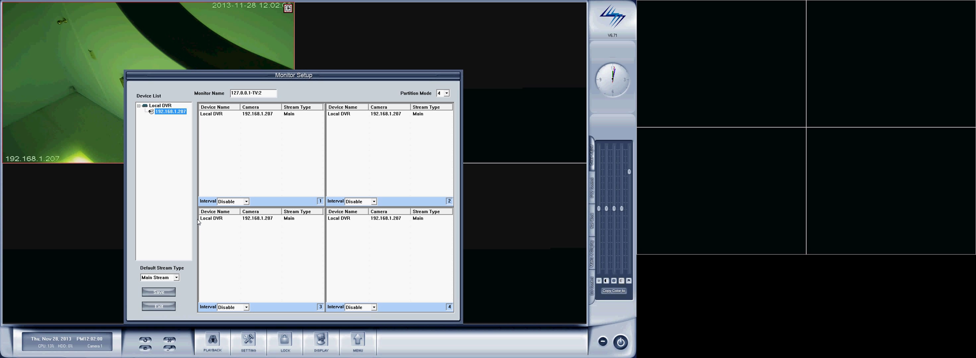
click(247, 306)
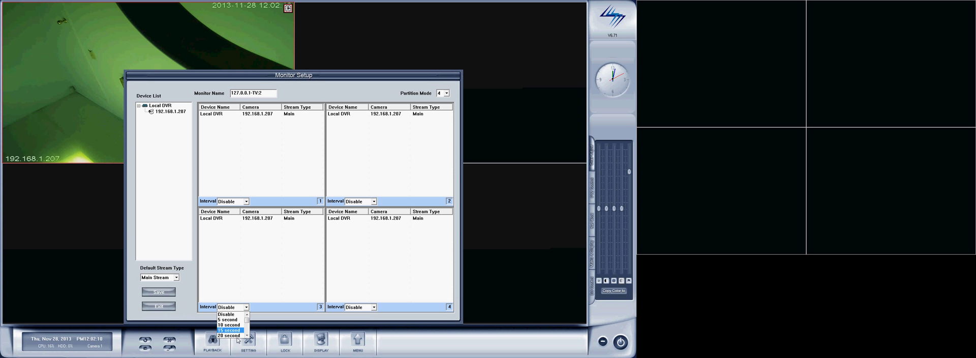
Set partition 3's cycling interval to 15 second, leaving the other partitions disabled
click(227, 329)
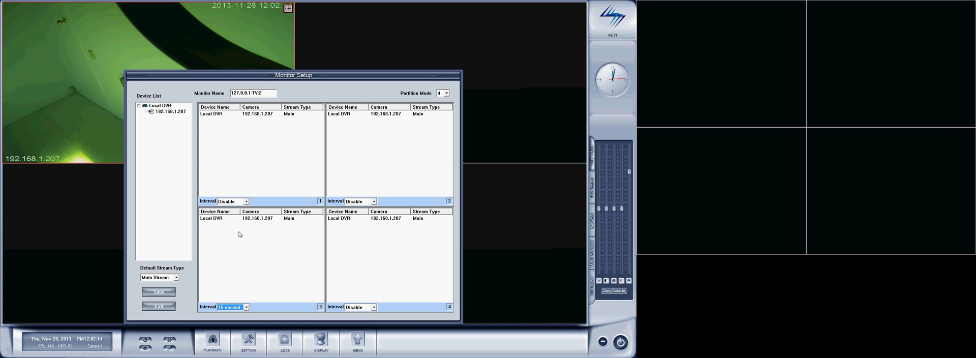
mouse_move(332, 178)
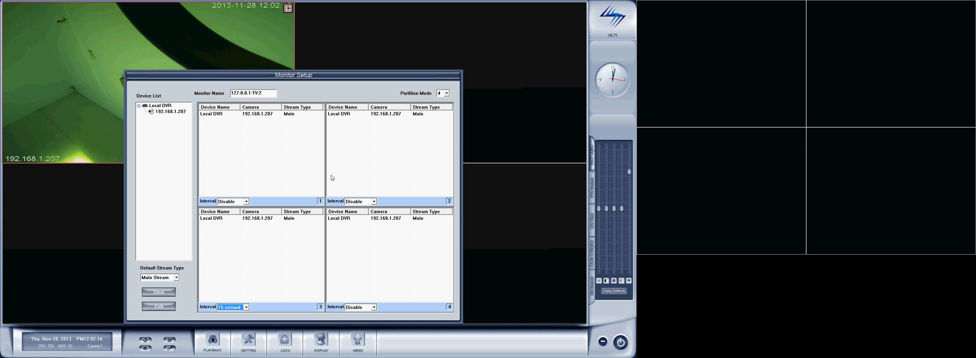
mouse_move(184, 140)
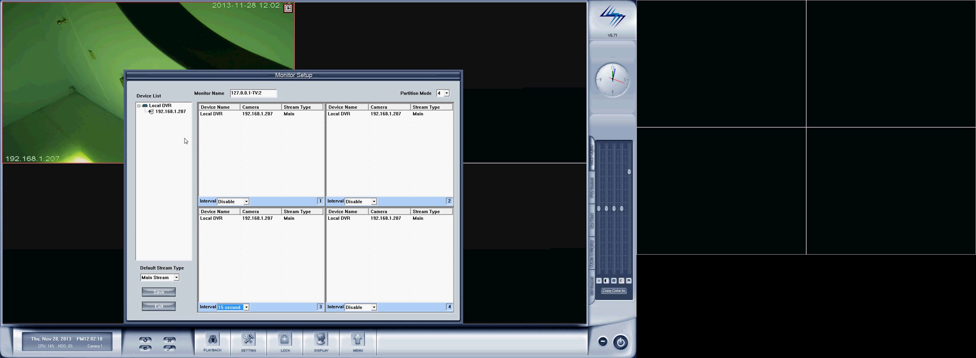
mouse_move(284, 257)
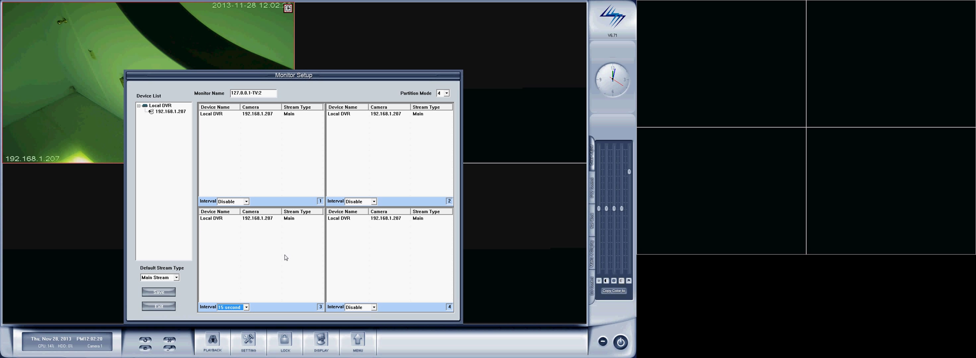
mouse_move(377, 346)
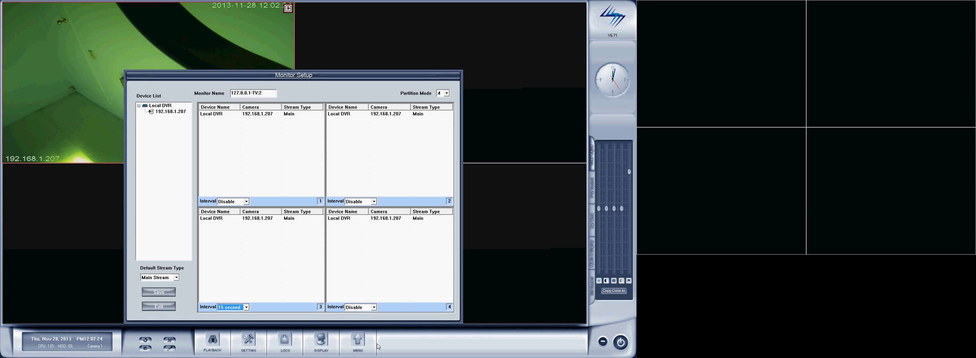
mouse_move(302, 288)
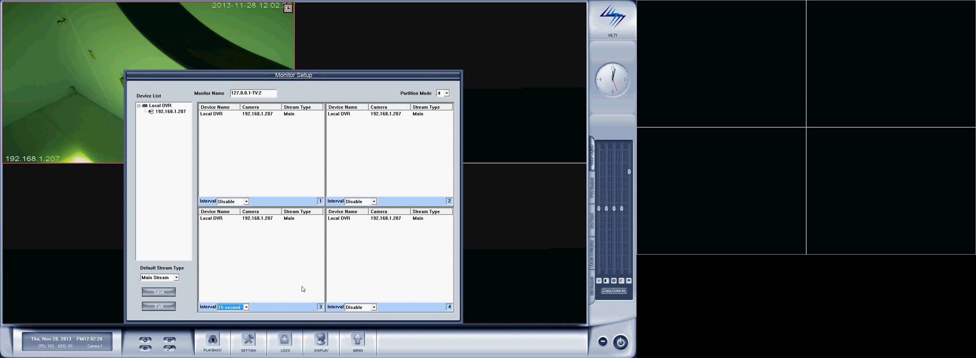
mouse_move(138, 258)
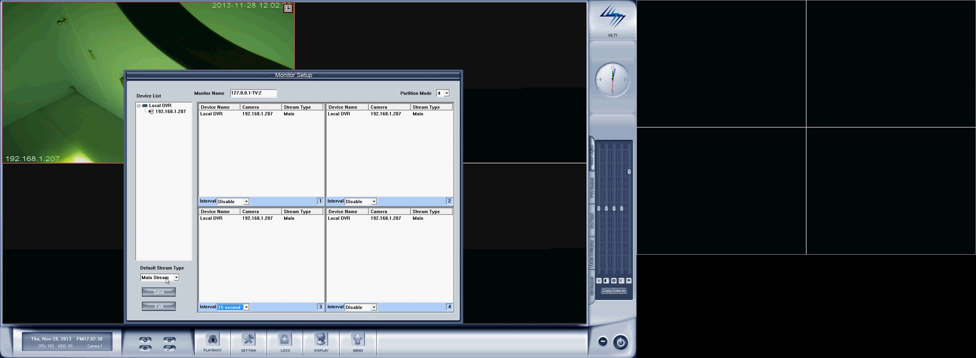
click(443, 92)
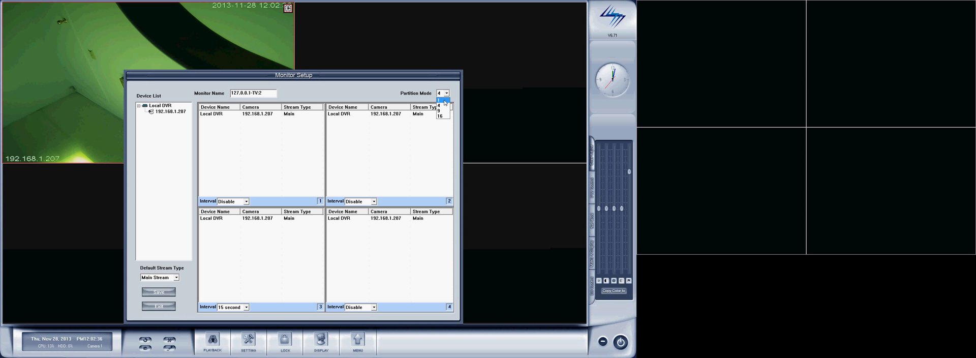
Change TV:2 to Partition Mode 9 with Sub Stream as the default stream type
click(440, 112)
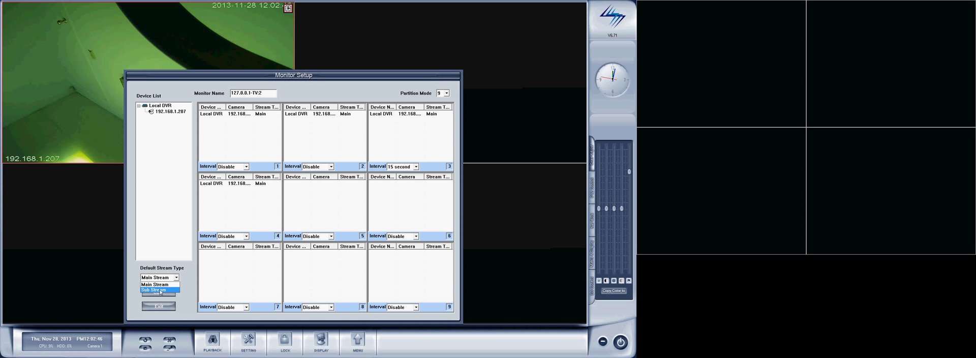
click(154, 289)
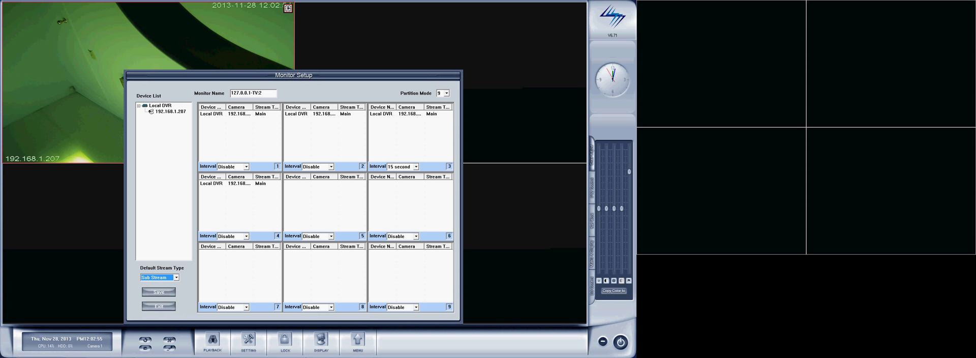
mouse_move(77, 276)
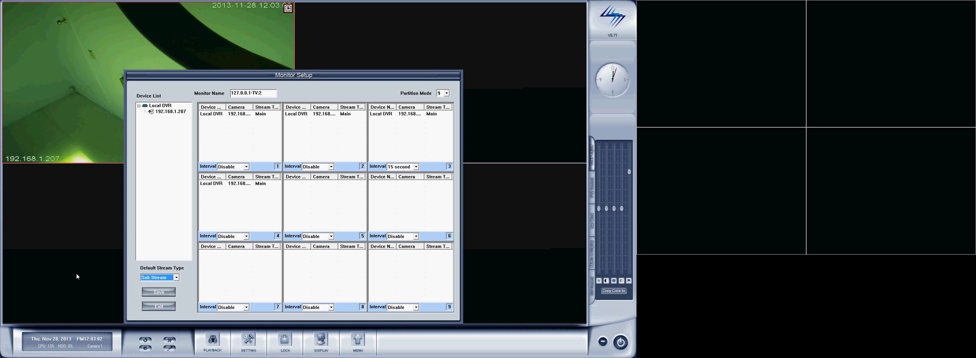